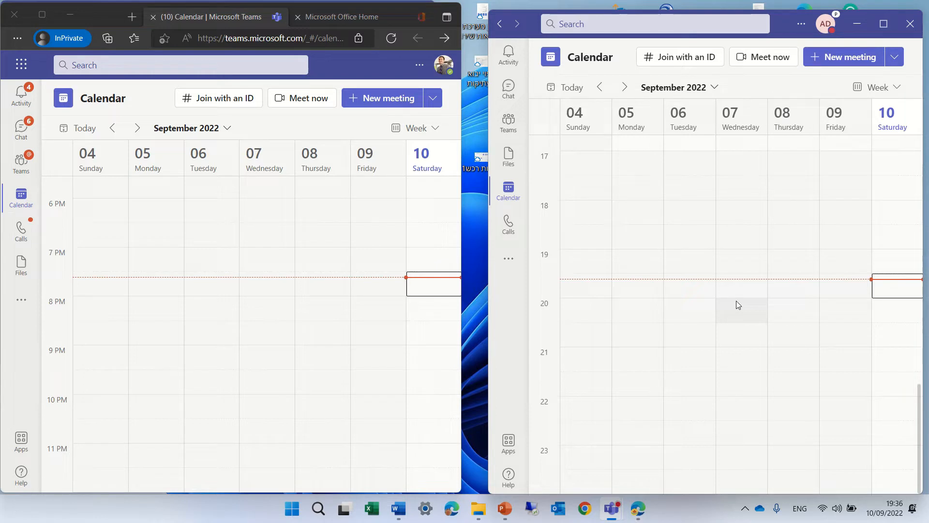
pyautogui.moveTo(748, 113)
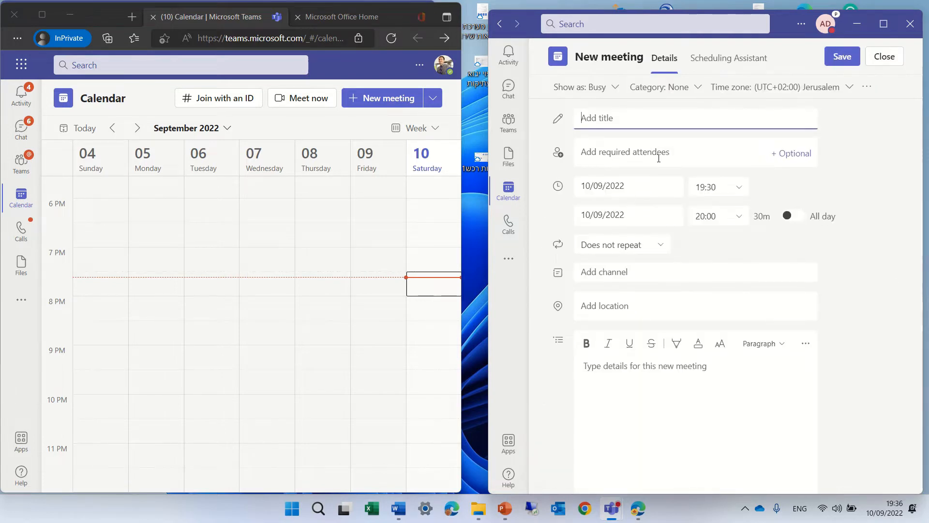
# Step: Title the meeting 'meeting', invite Alex Wilber from the 'alexw' suggestion, and send it
pyautogui.write('meeting')
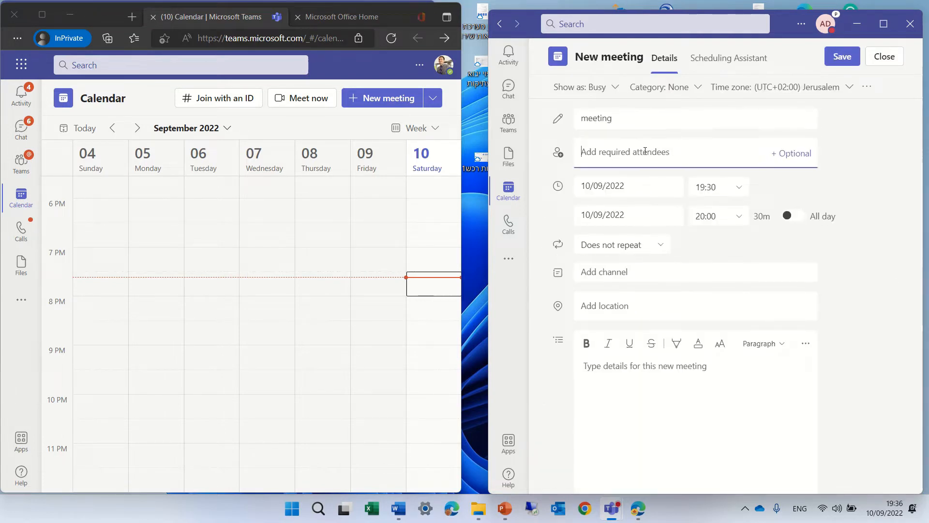
pyautogui.write('alexw')
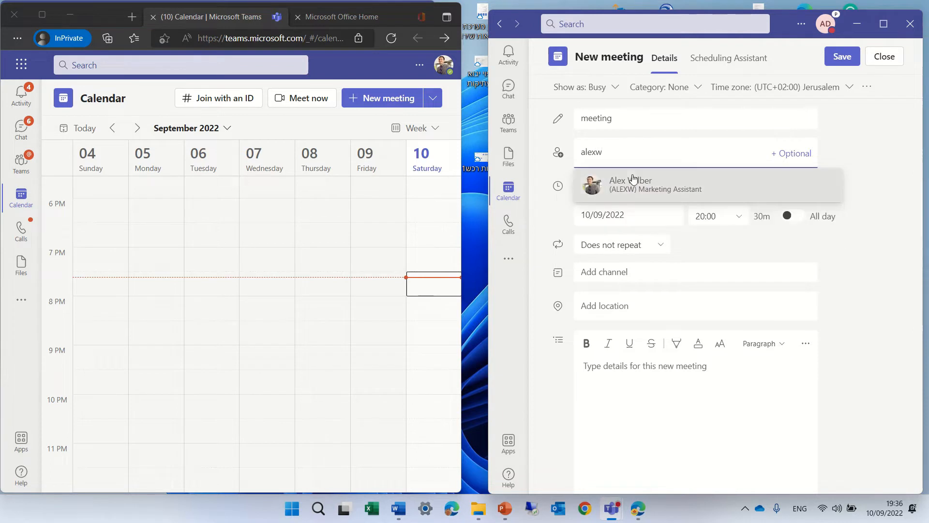
pyautogui.click(640, 184)
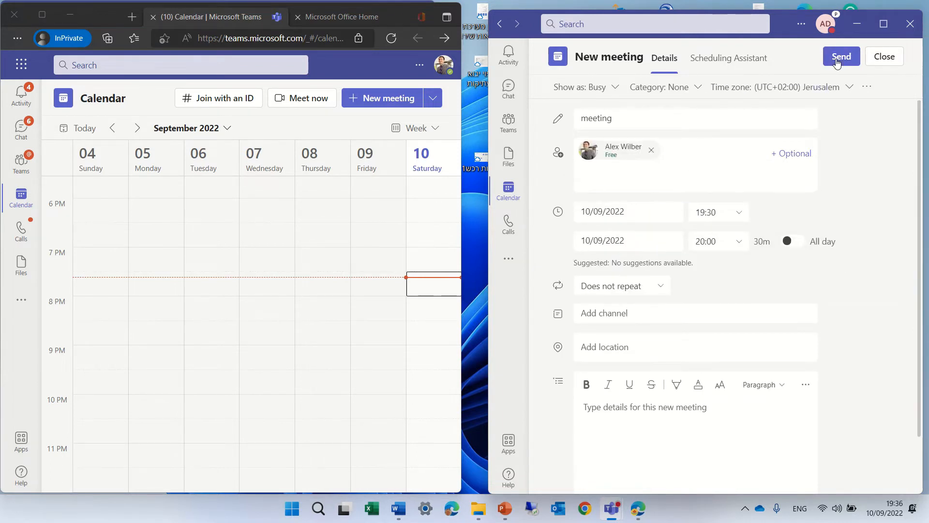
pyautogui.click(841, 56)
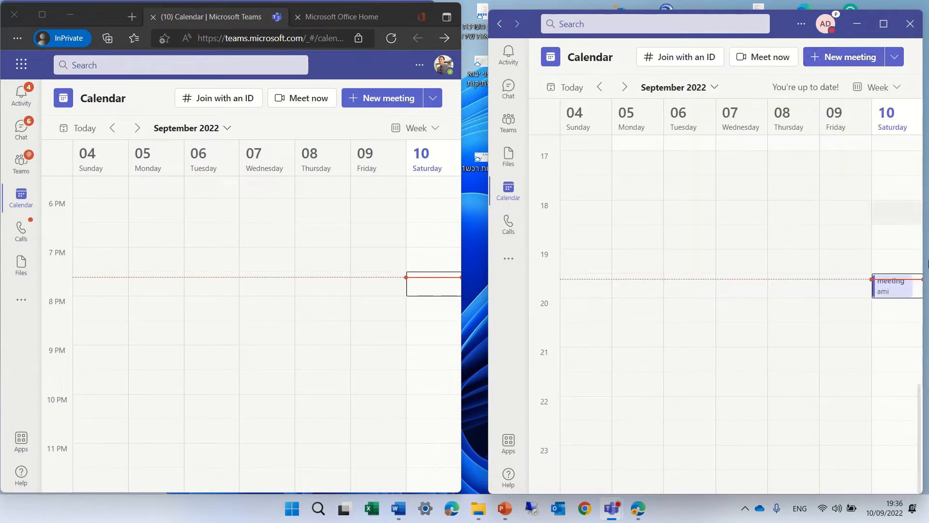
# Step: Open the new meeting's full details for editing and begin adding a tab
pyautogui.click(890, 287)
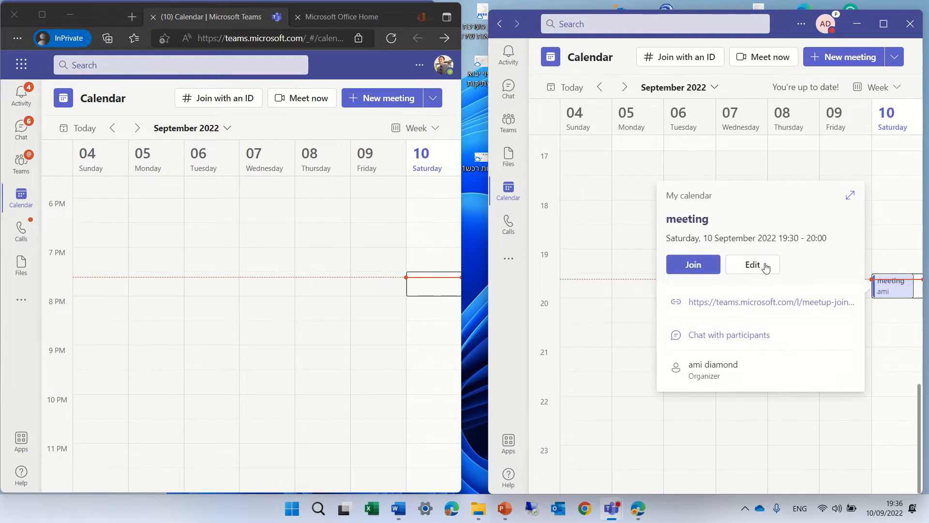
pyautogui.click(751, 264)
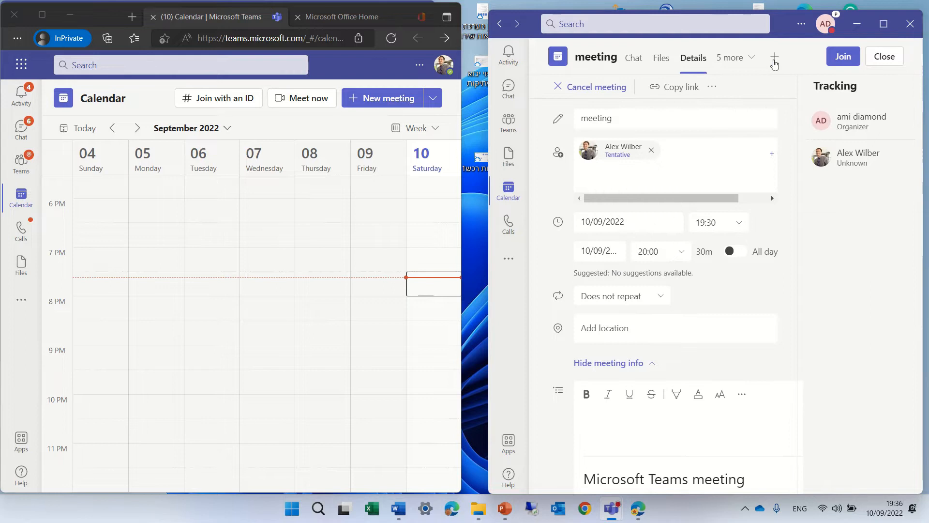
pyautogui.click(774, 57)
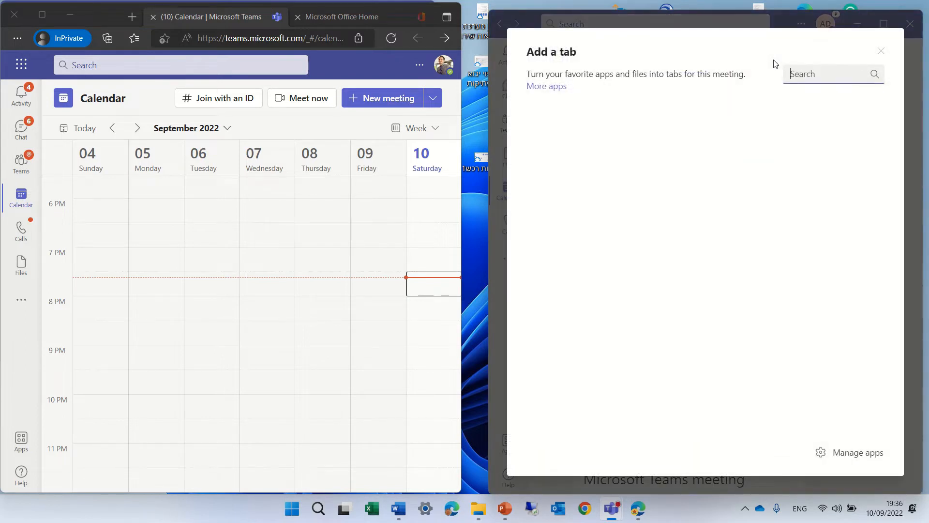
# Step: Search 'pol', choose the Polls app and save it as a meeting tab
pyautogui.write('poll')
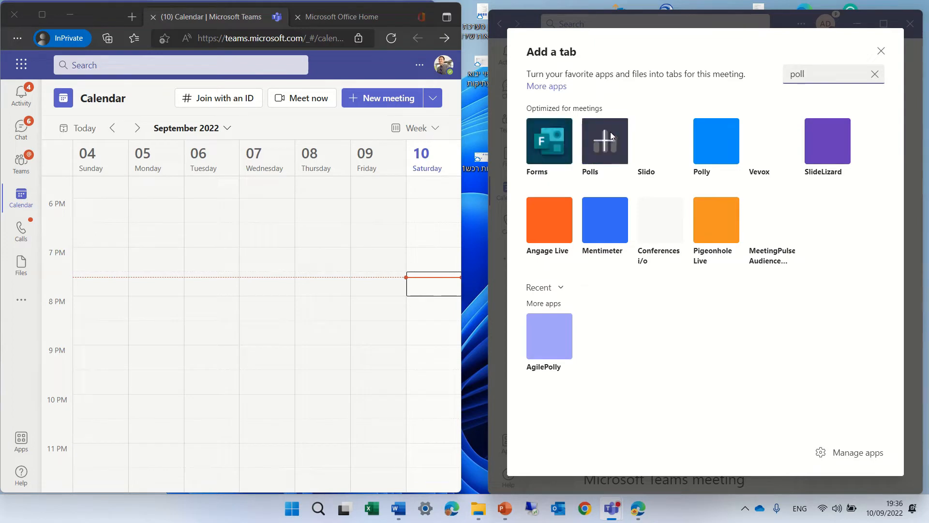
pyautogui.click(604, 142)
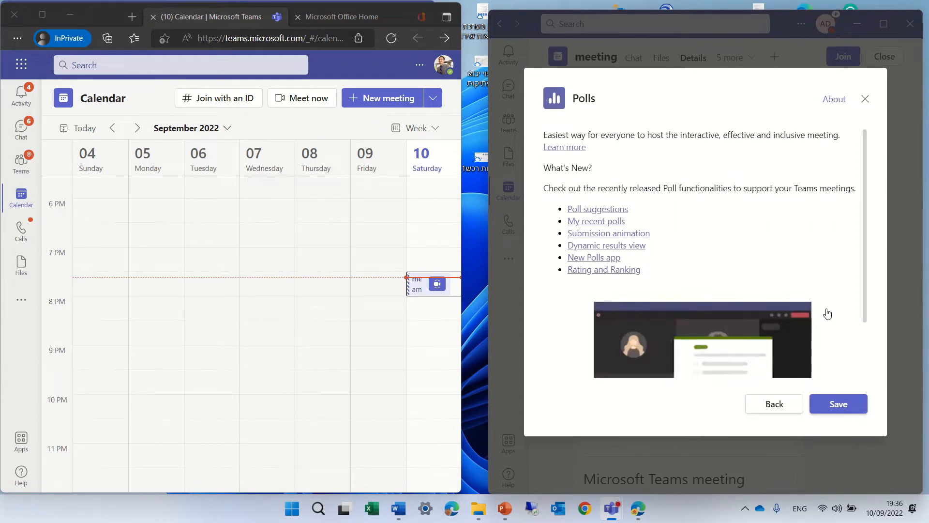
pyautogui.click(838, 404)
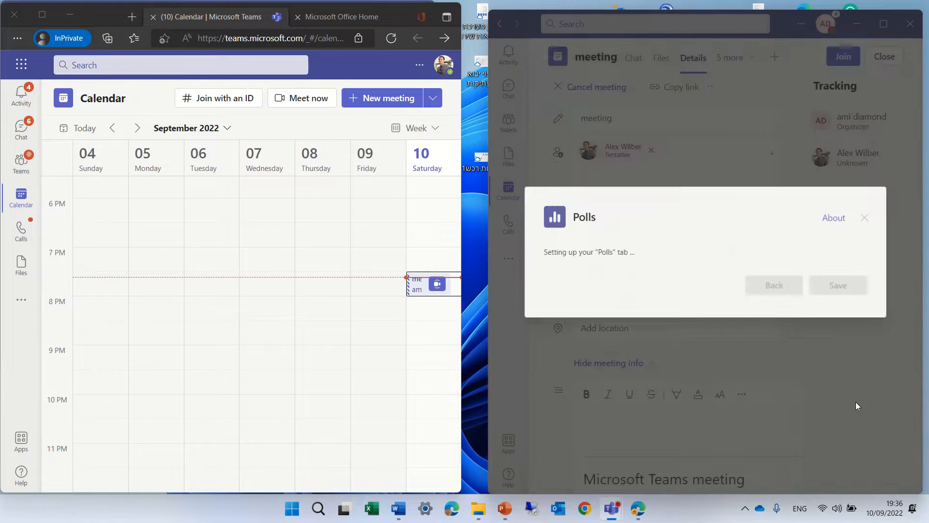
pyautogui.click(838, 285)
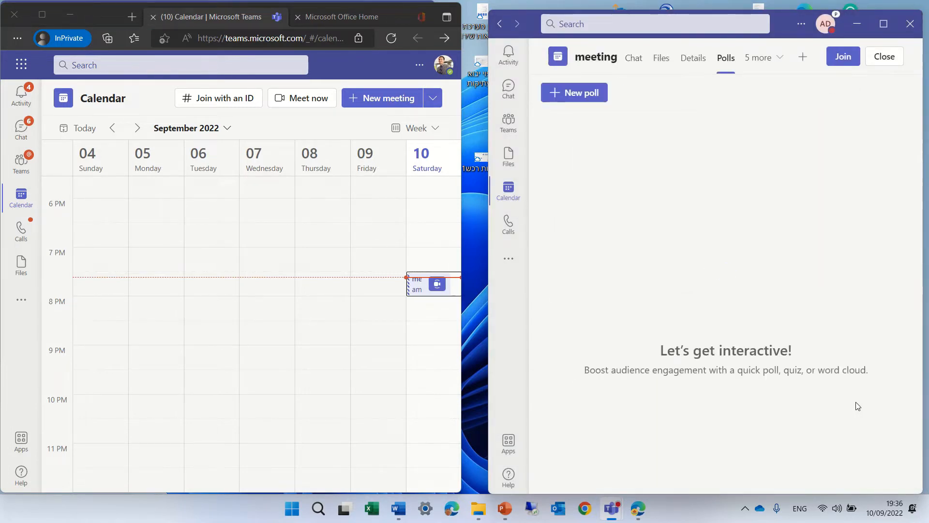
# Step: Review suggested and recent polls, then start a new poll showing the poll-type choices
pyautogui.click(640, 93)
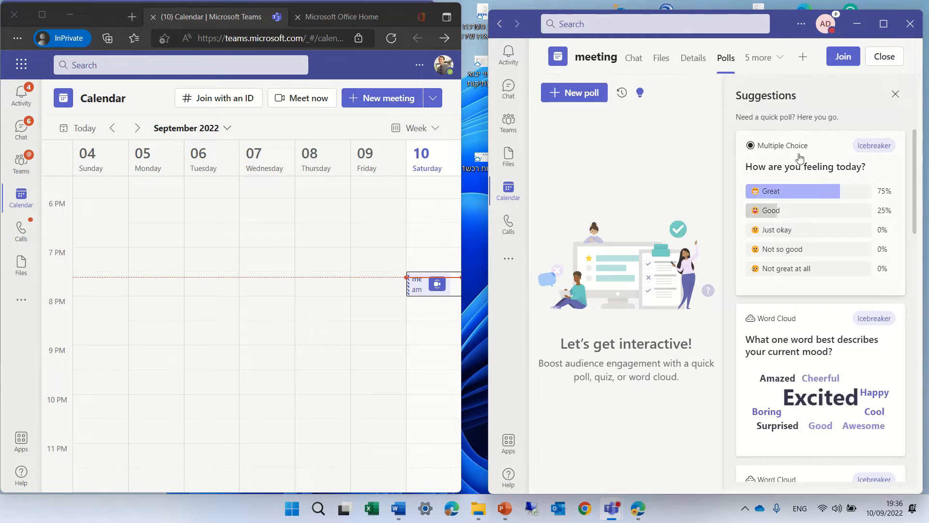
pyautogui.moveTo(860, 320)
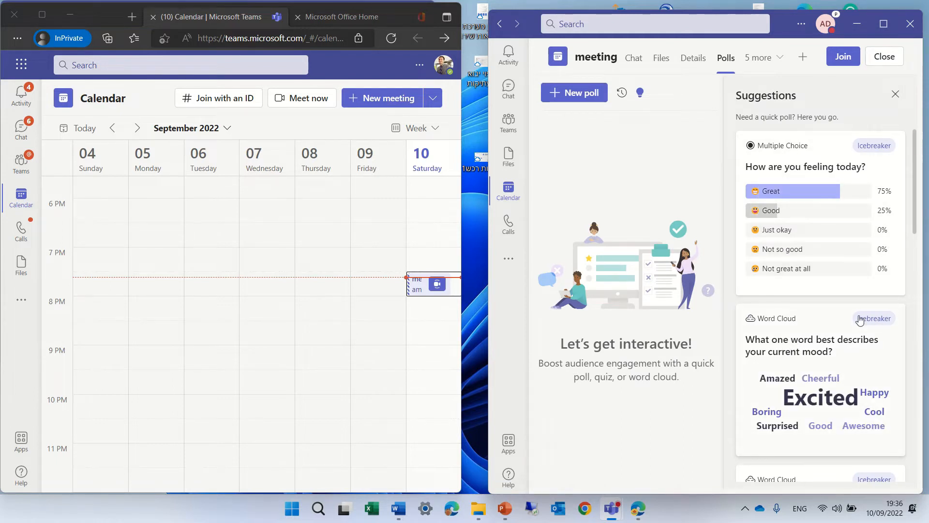
pyautogui.moveTo(637, 127)
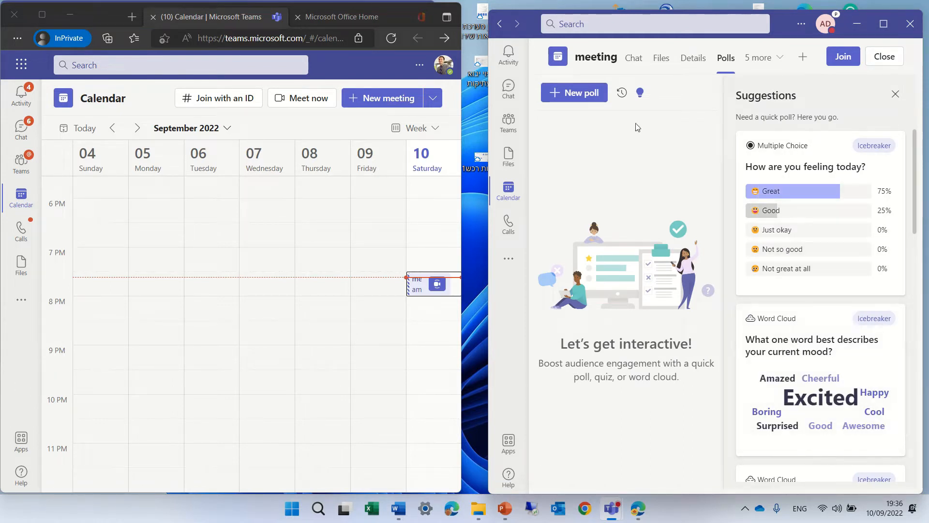
pyautogui.click(622, 93)
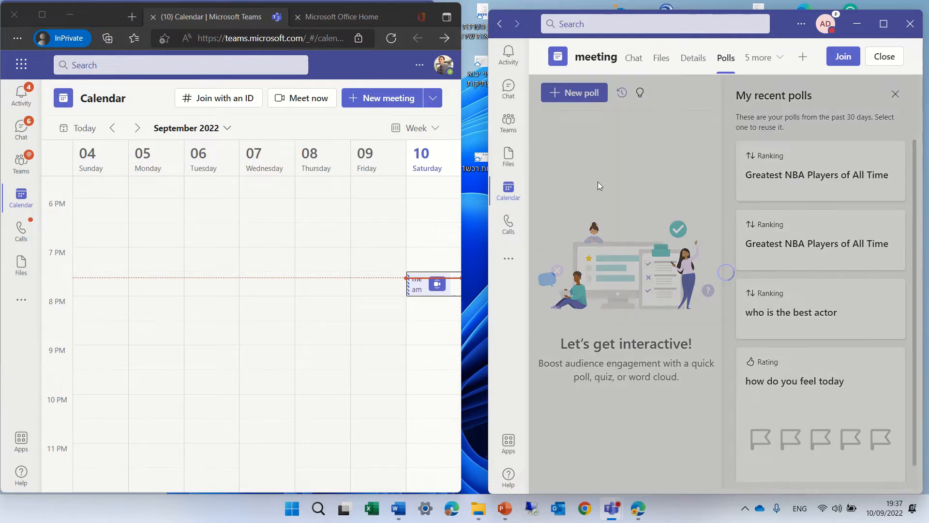
pyautogui.click(573, 93)
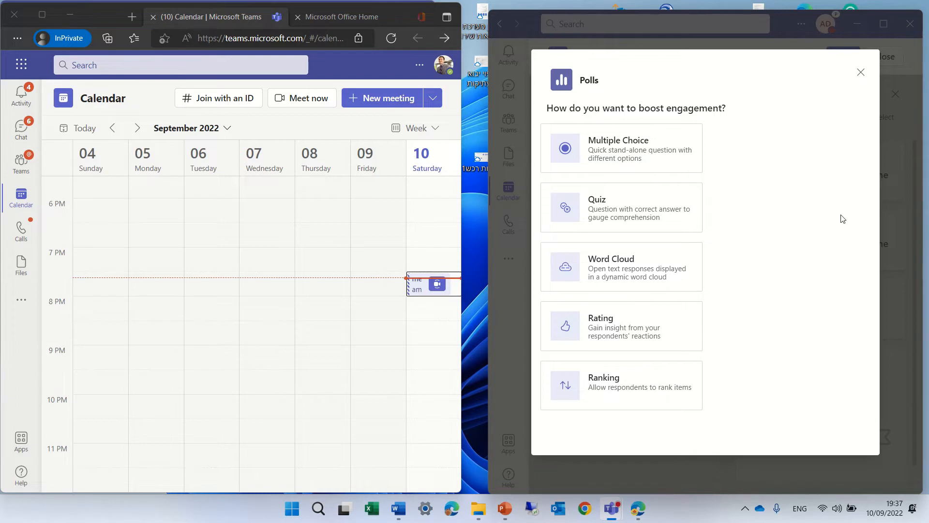
pyautogui.moveTo(681, 377)
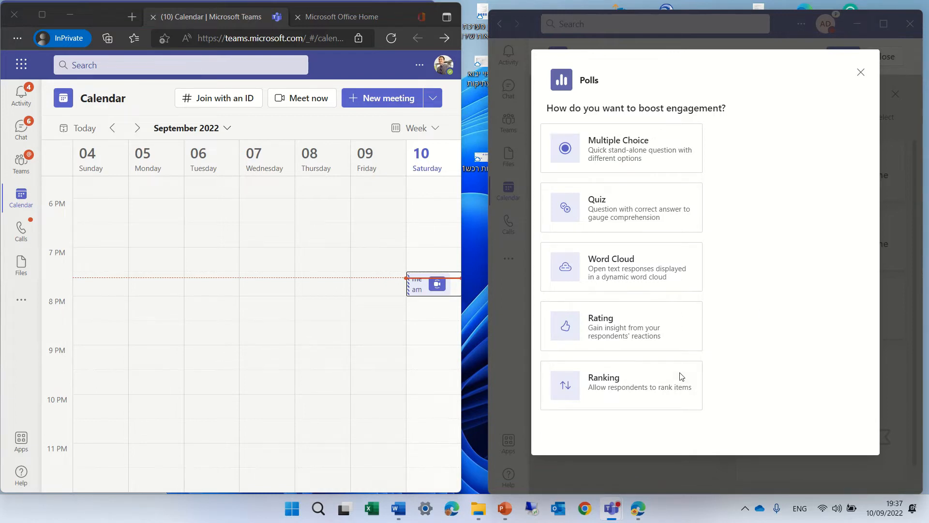
# Step: Choose a ranking poll, set the question 'Greatest NBA Players of All Time' and first option Michael Jordan
pyautogui.click(621, 148)
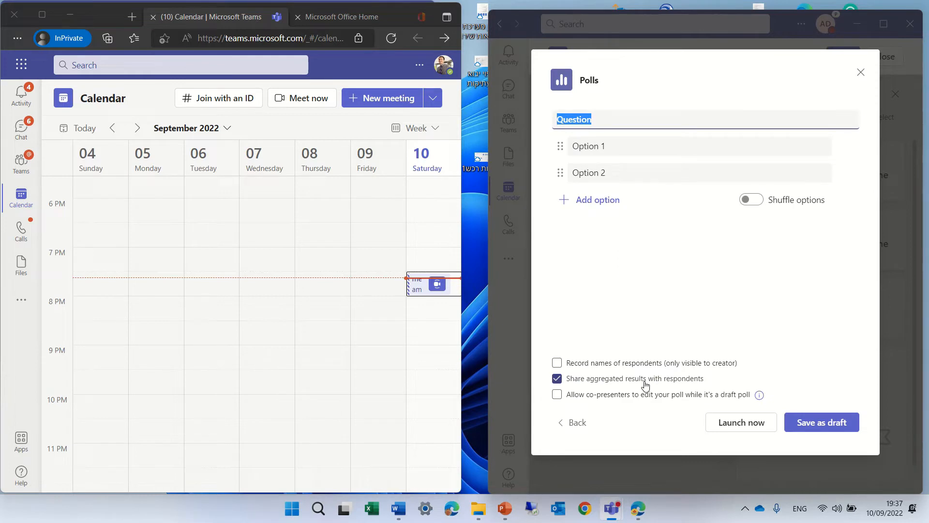
pyautogui.moveTo(488, 442)
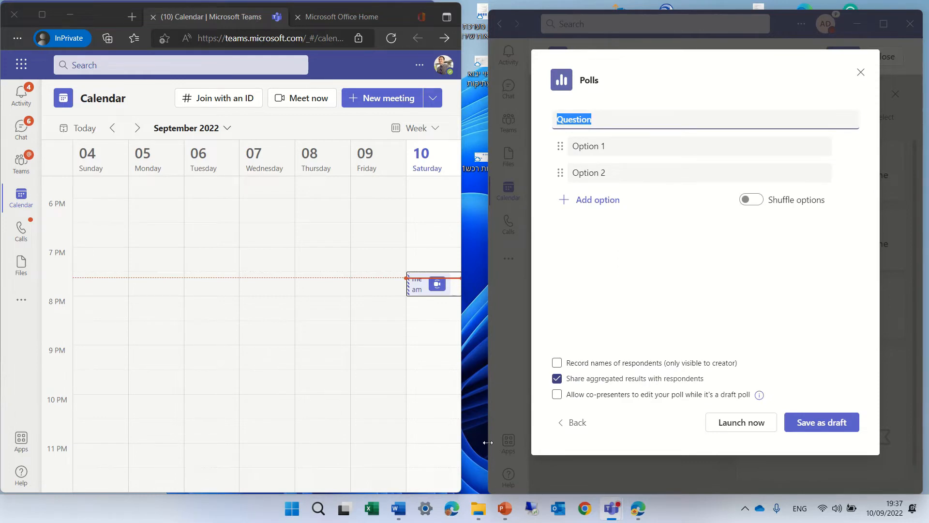
pyautogui.click(397, 509)
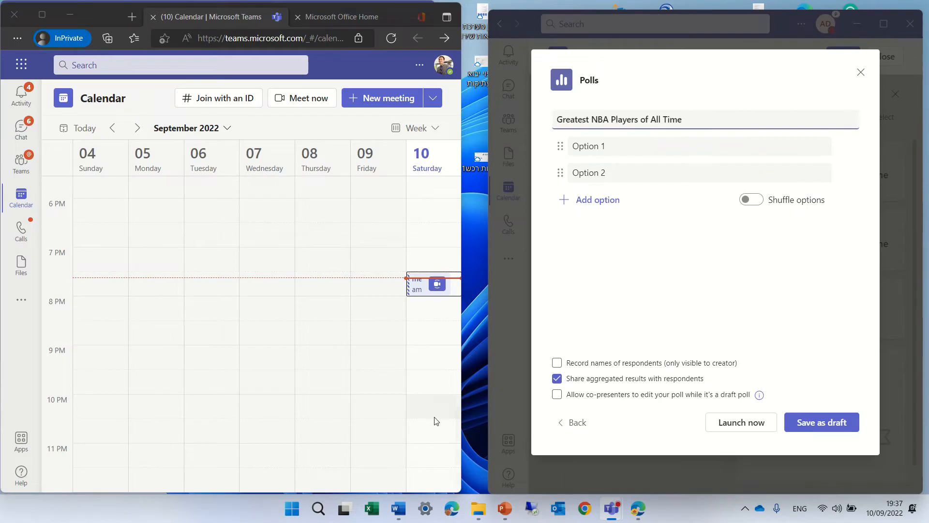
pyautogui.click(398, 508)
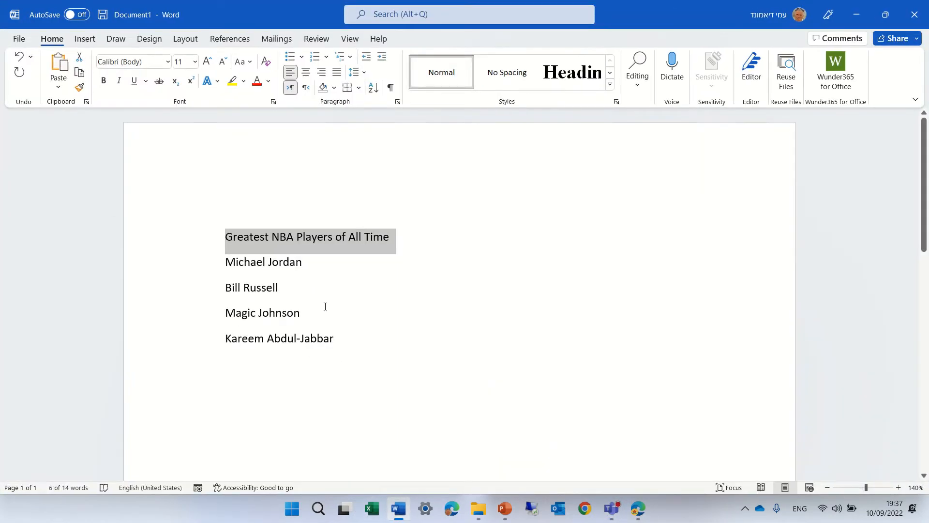
pyautogui.doubleClick(262, 261)
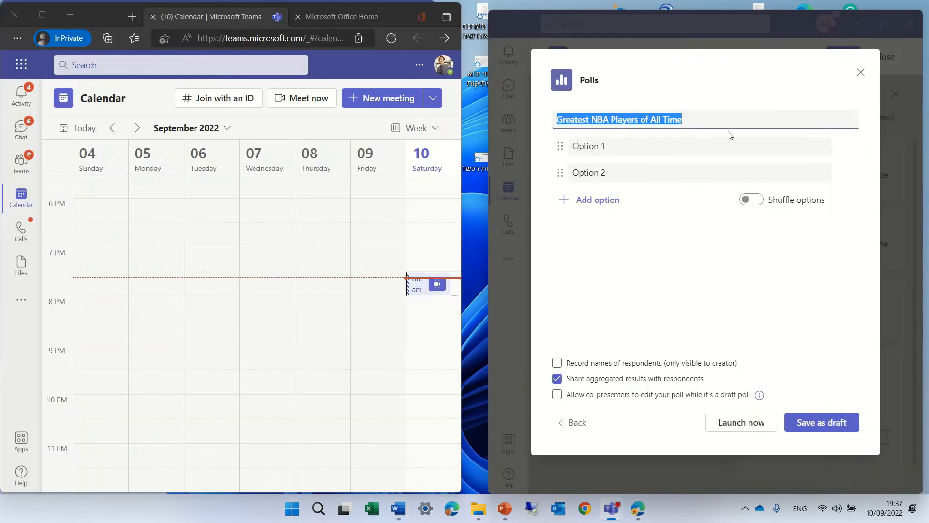
pyautogui.write('Michael Jordan')
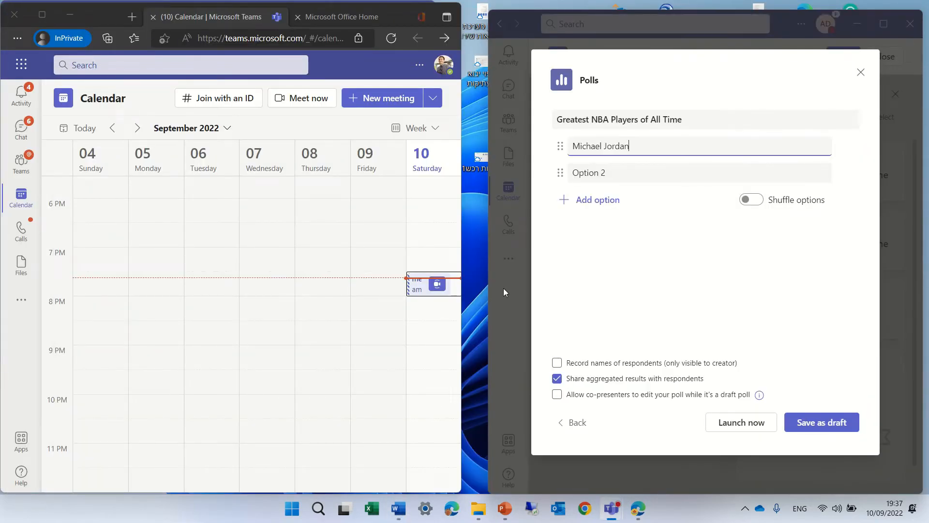
# Step: Fill the second option with Magic Johnson from the document and add a third option for Kareem Abdul-Jabbar
pyautogui.click(397, 508)
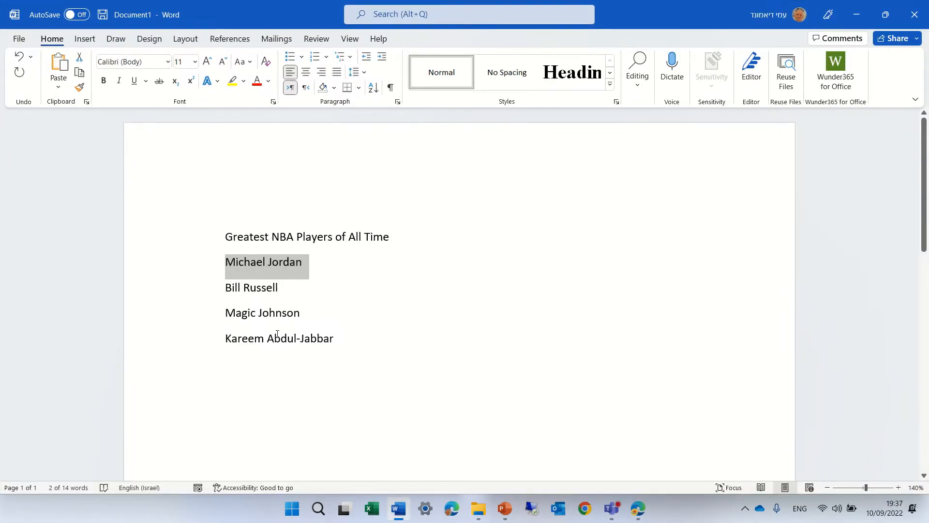
pyautogui.doubleClick(263, 313)
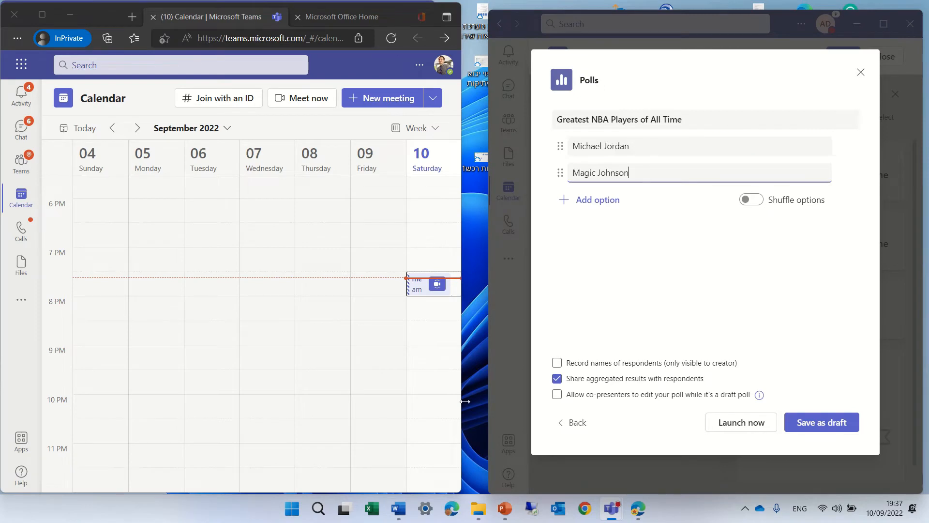
pyautogui.click(398, 508)
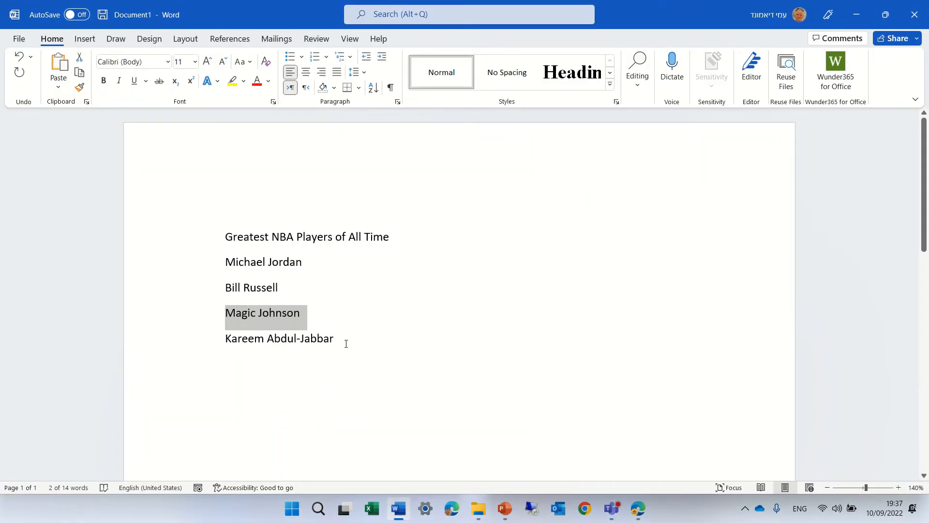
pyautogui.doubleClick(279, 338)
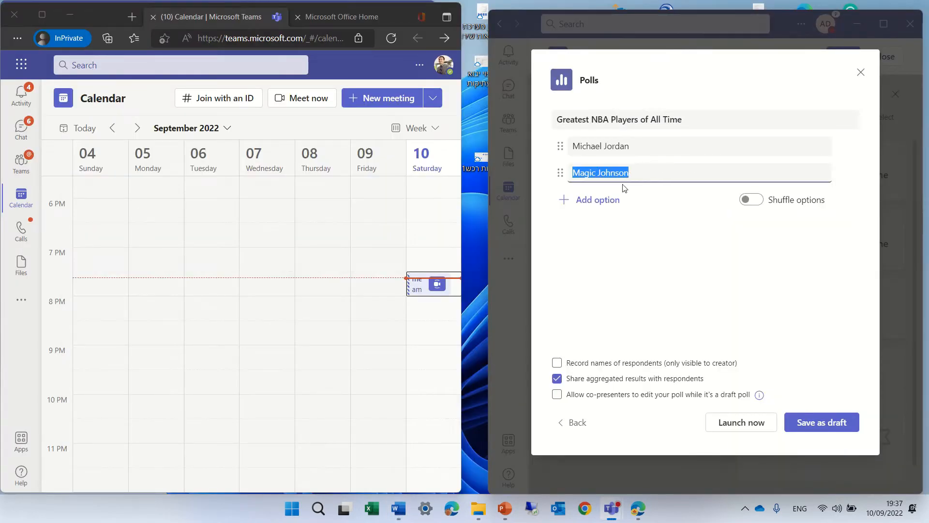
pyautogui.click(590, 199)
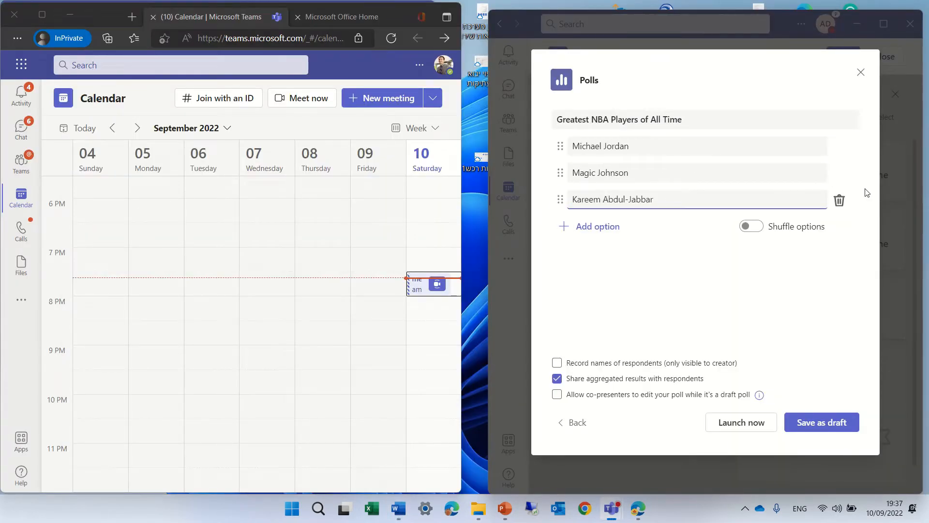
pyautogui.moveTo(840, 202)
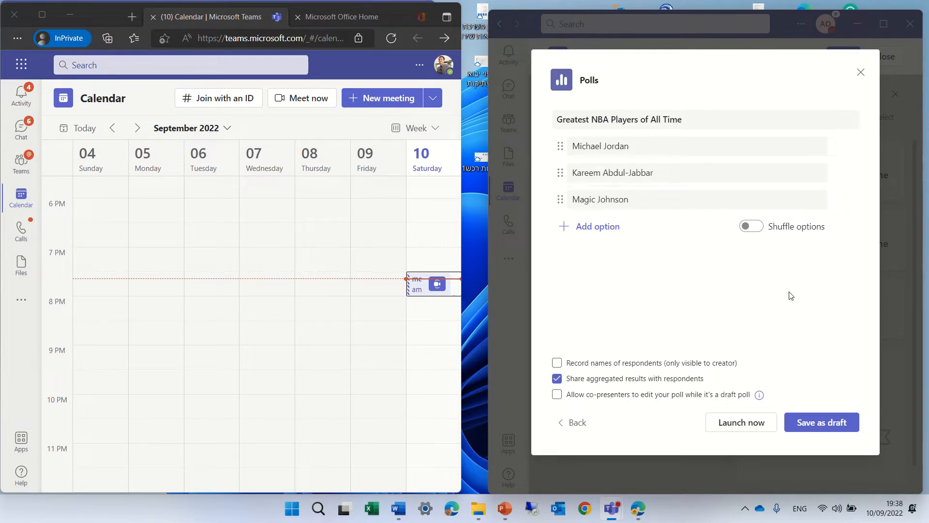
pyautogui.moveTo(840, 261)
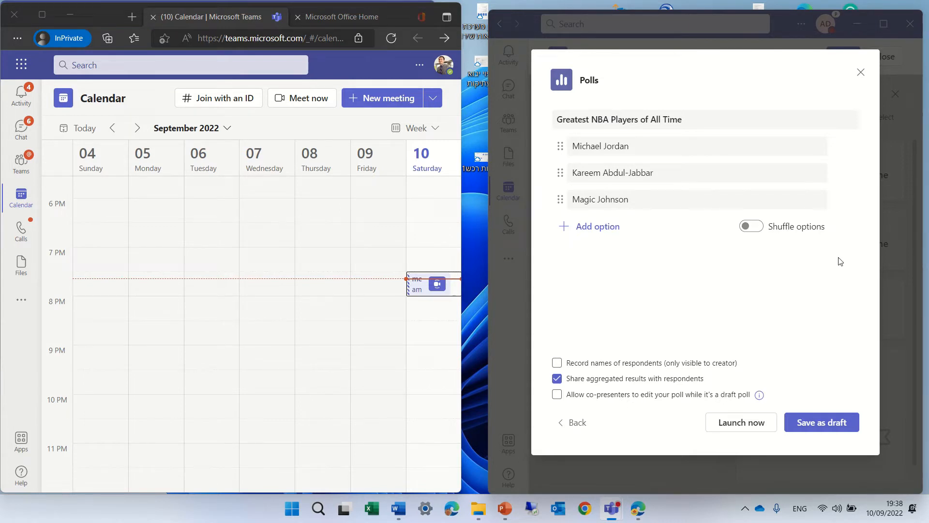
pyautogui.moveTo(695, 307)
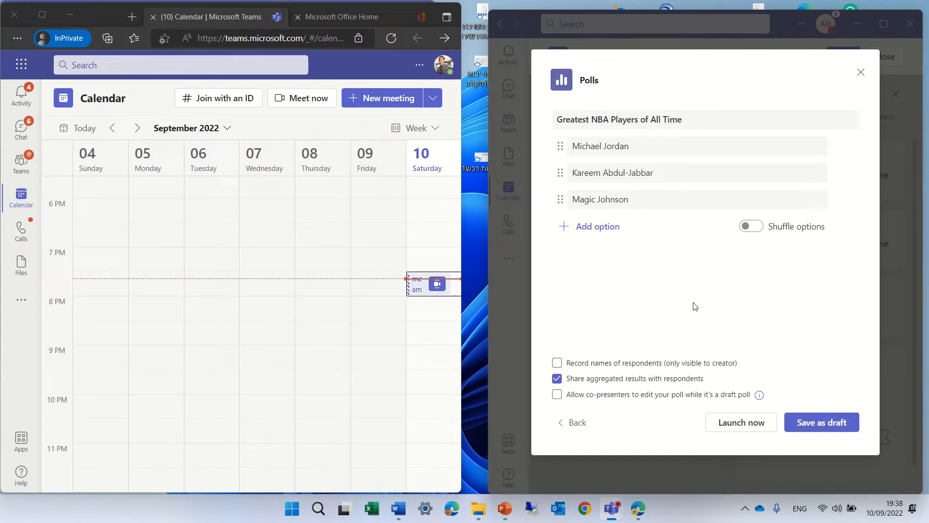
# Step: Enable recording respondent names and co-presenter editing, then save the poll as a draft
pyautogui.click(556, 362)
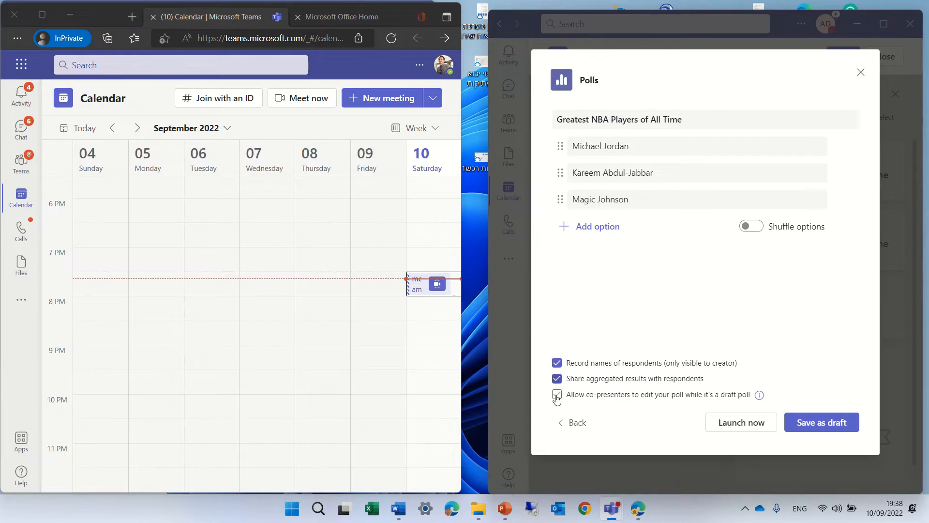
pyautogui.click(555, 395)
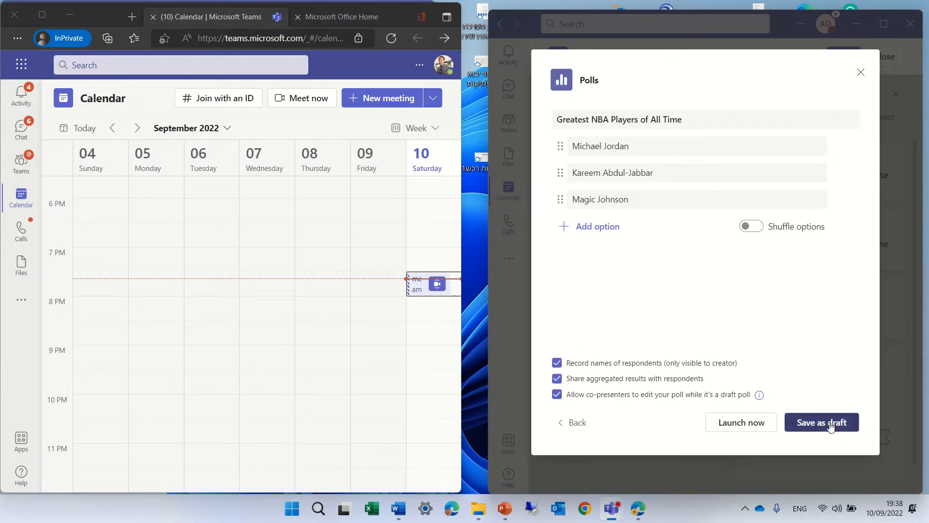
pyautogui.click(821, 422)
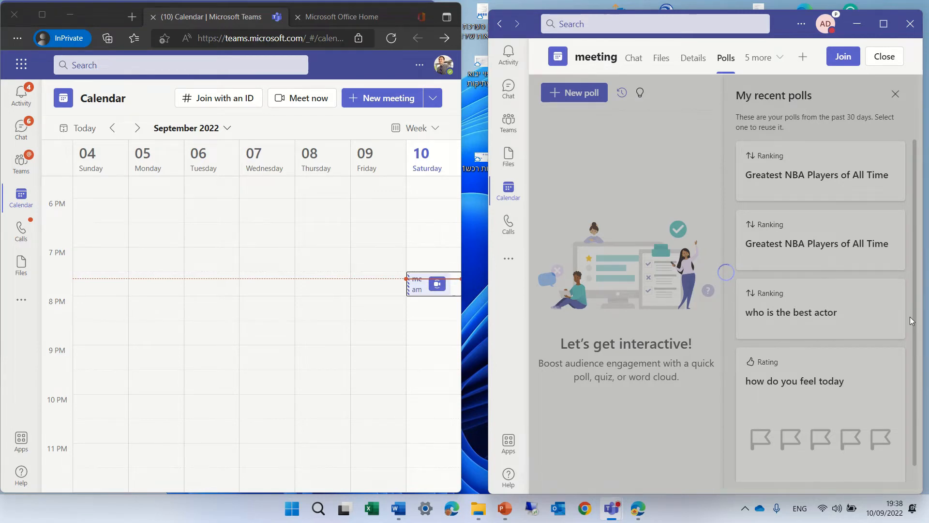
pyautogui.click(820, 174)
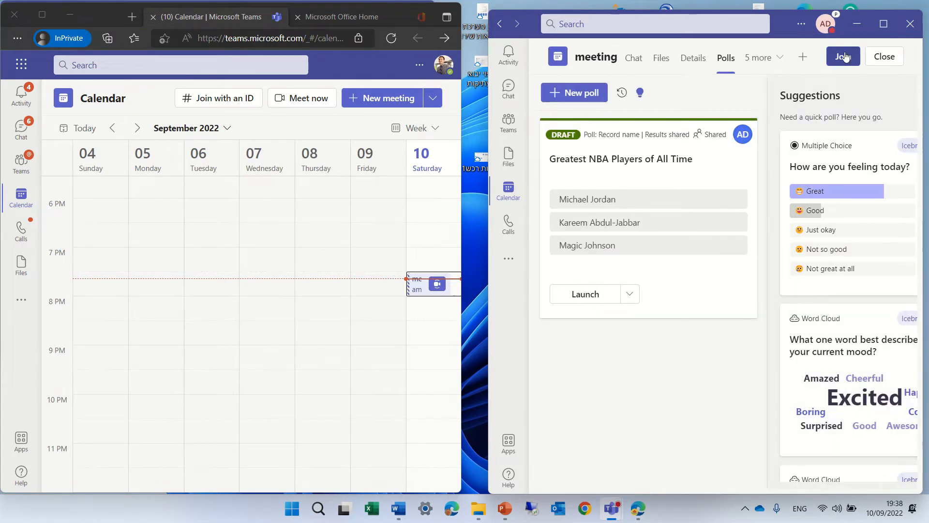
# Step: Join the meeting as organizer with the microphone muted, and open it for the second user
pyautogui.click(842, 56)
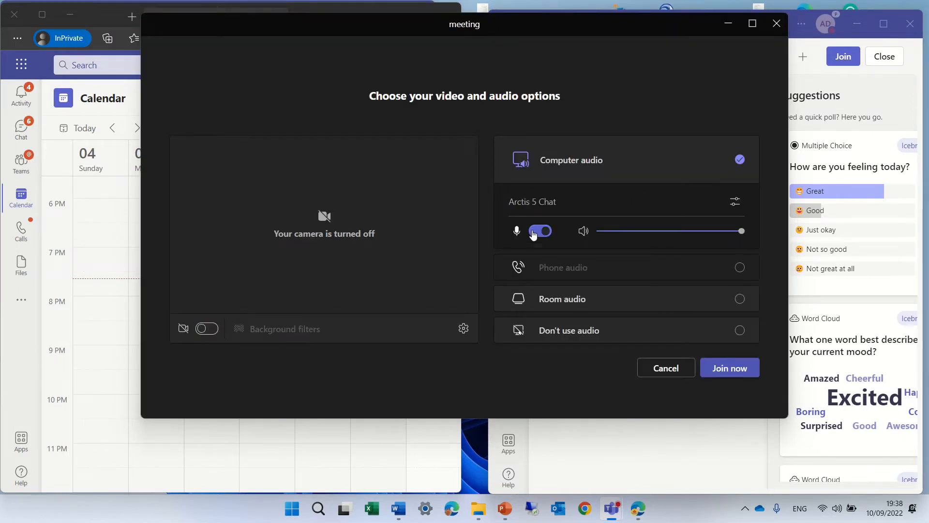
pyautogui.click(729, 368)
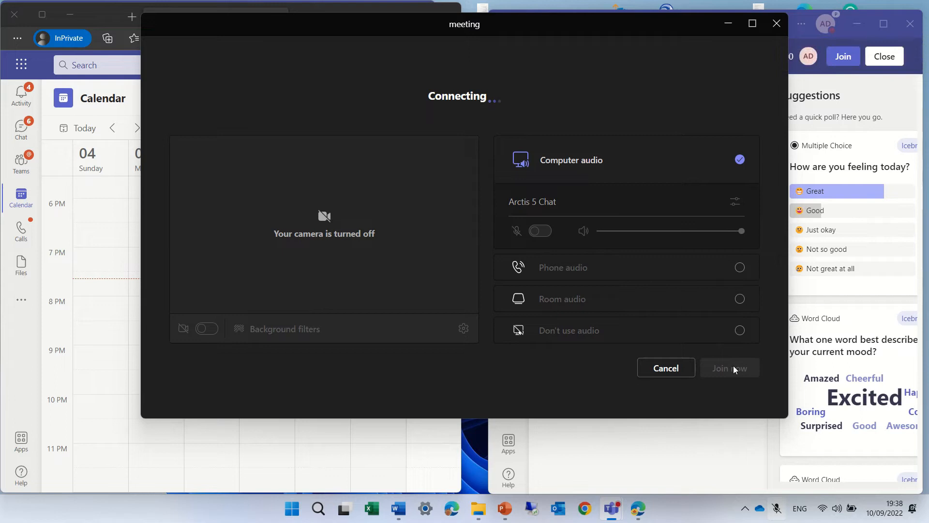
pyautogui.click(730, 368)
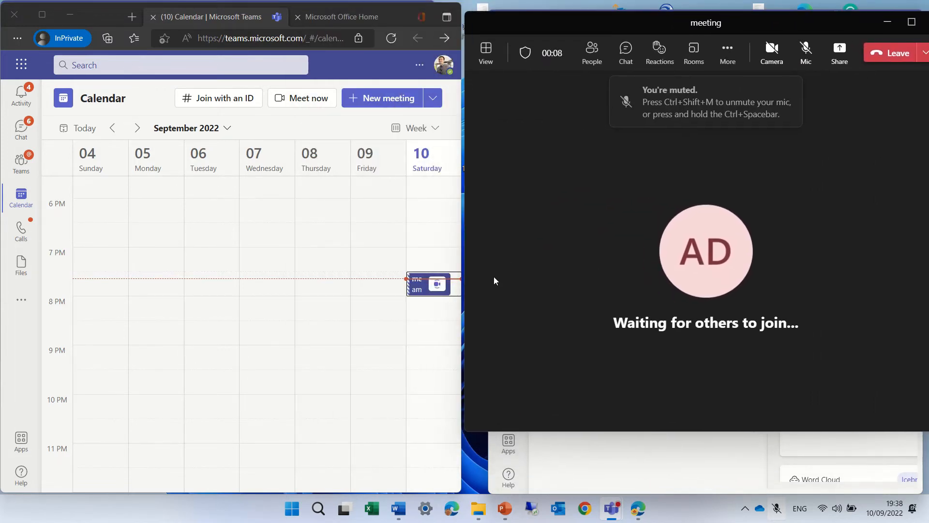
pyautogui.click(433, 284)
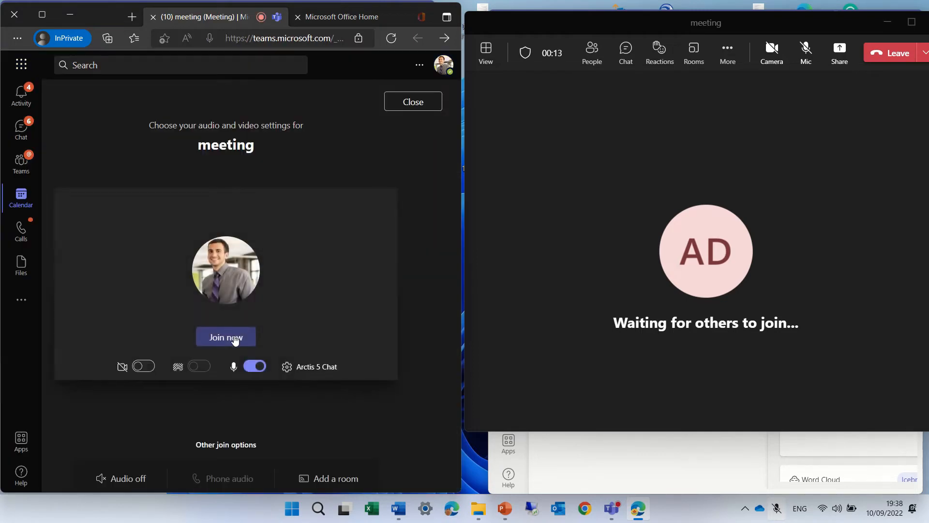
# Step: Join the meeting as the second user, Alex Wilber, with the mic muted
pyautogui.click(255, 366)
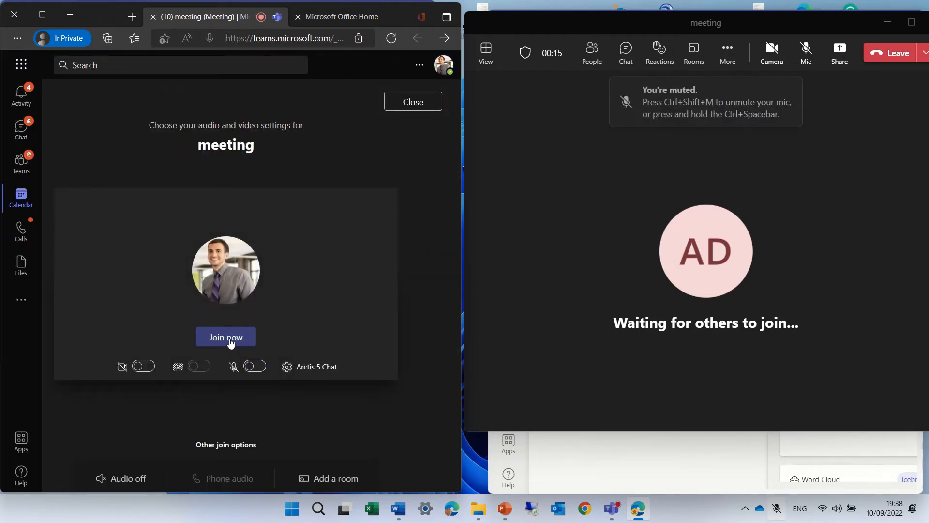
pyautogui.click(226, 337)
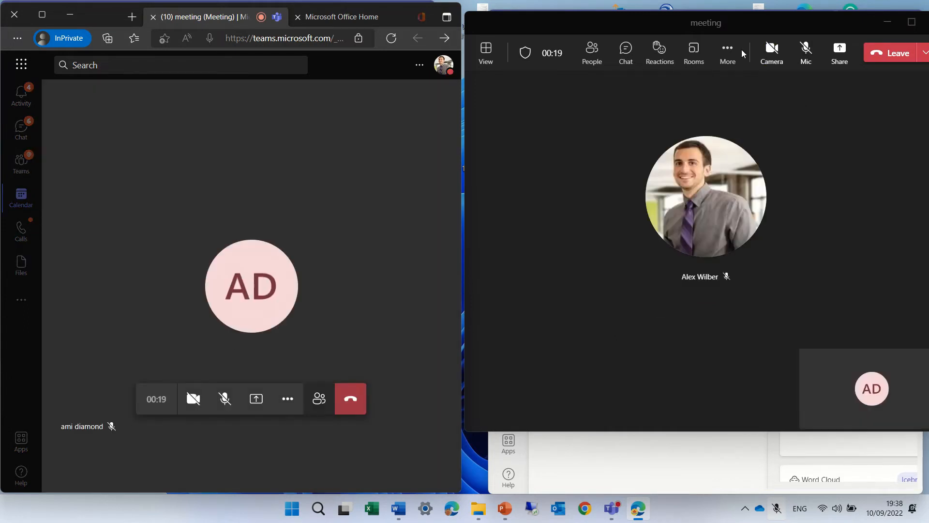
pyautogui.moveTo(727, 53)
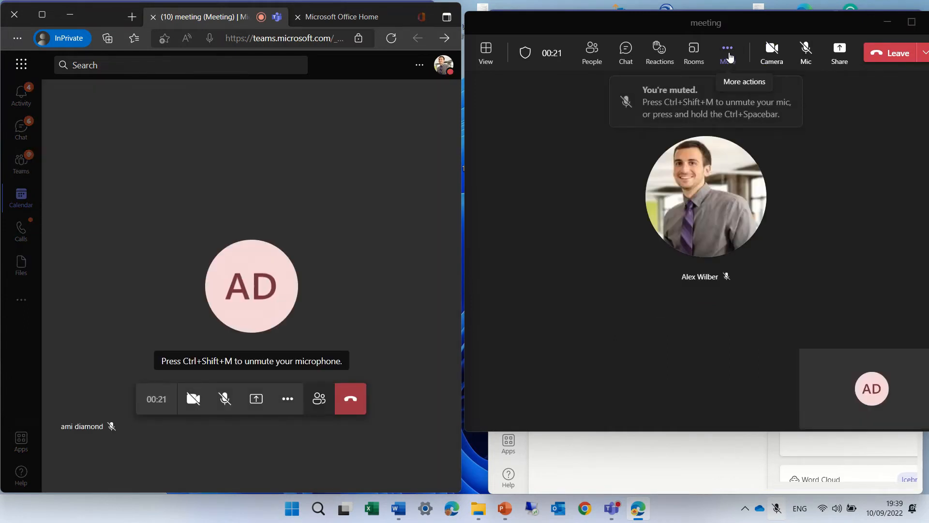
pyautogui.moveTo(659, 52)
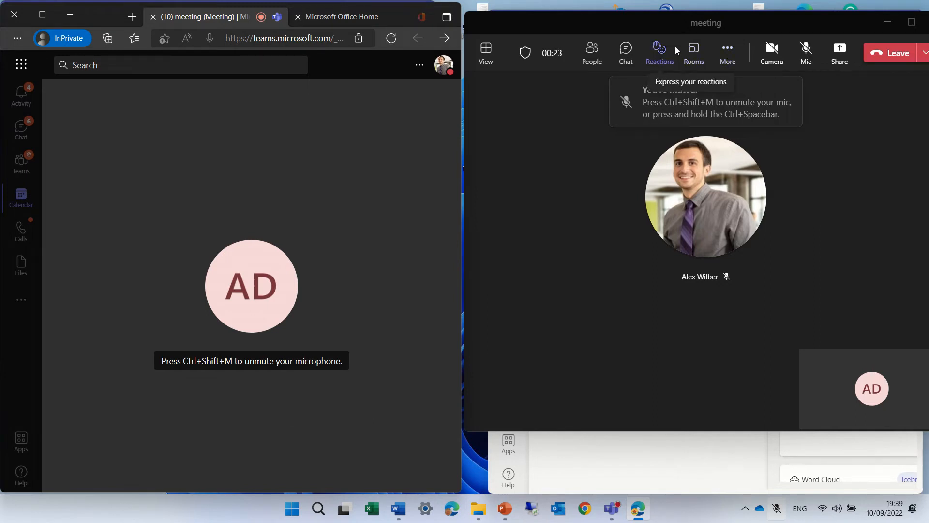
pyautogui.moveTo(727, 52)
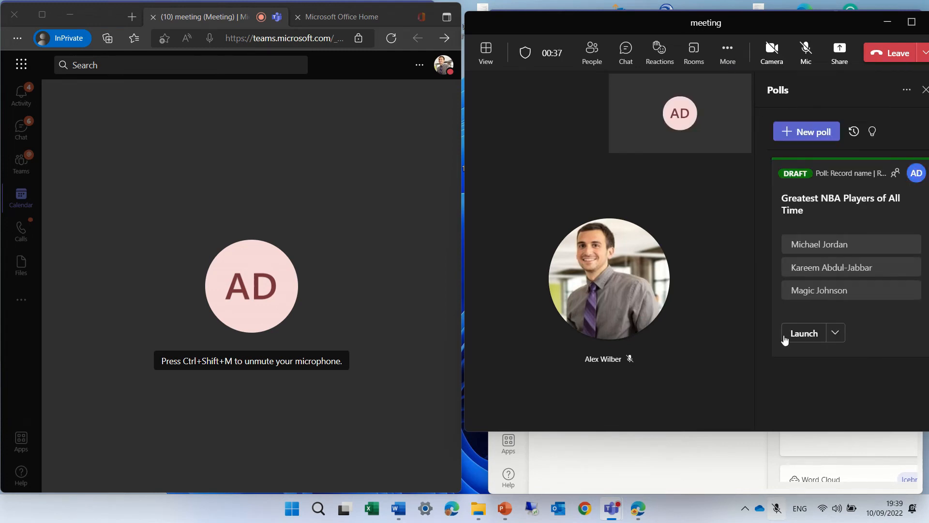
# Step: Launch the draft poll and submit a ranking of Johnson, Abdul-Jabbar, Jordan
pyautogui.click(835, 332)
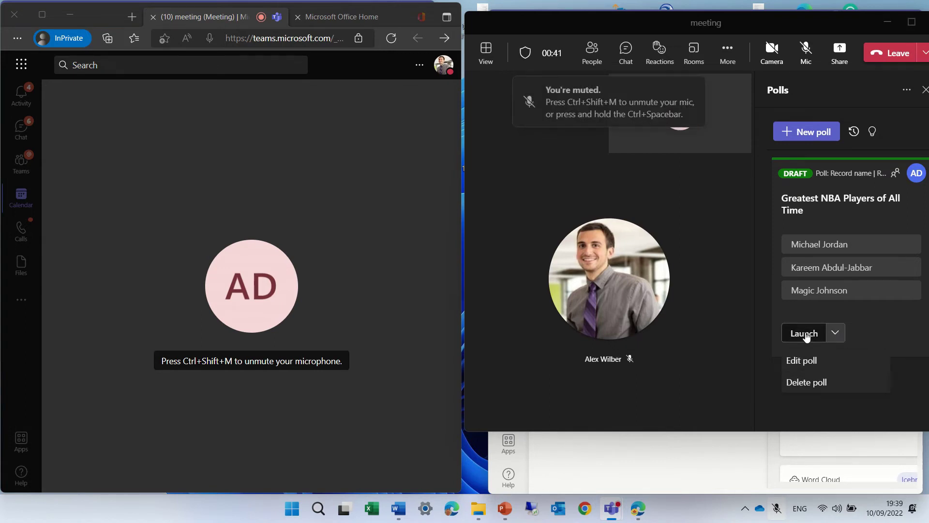
pyautogui.click(804, 332)
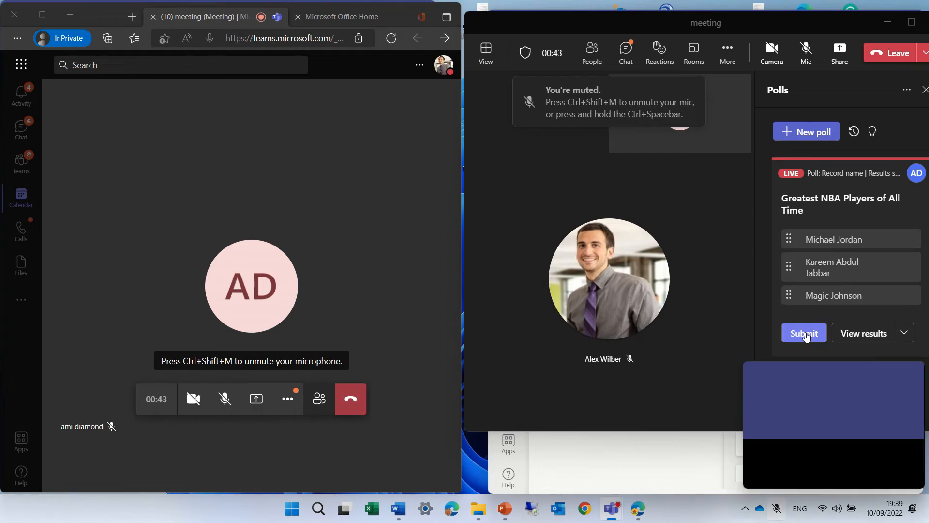
pyautogui.click(804, 332)
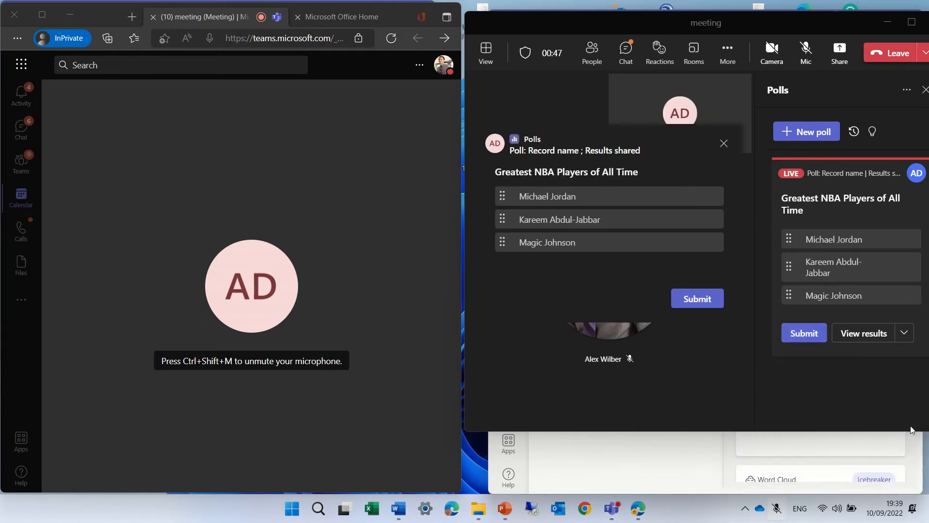
pyautogui.moveTo(672, 287)
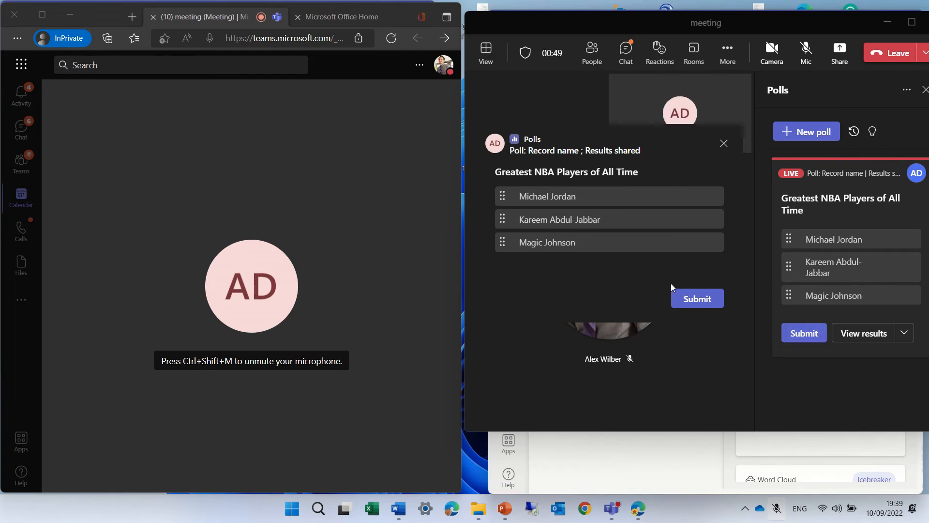
pyautogui.moveTo(500, 243)
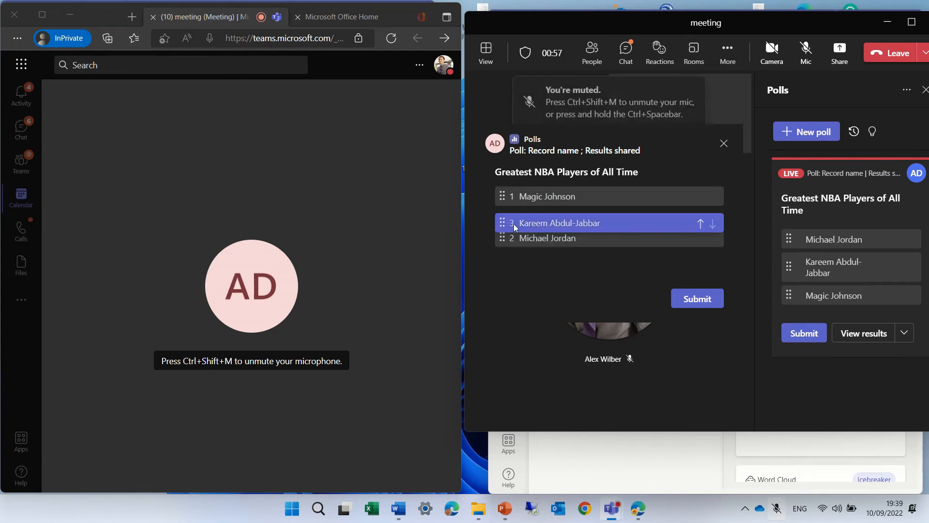
pyautogui.click(700, 223)
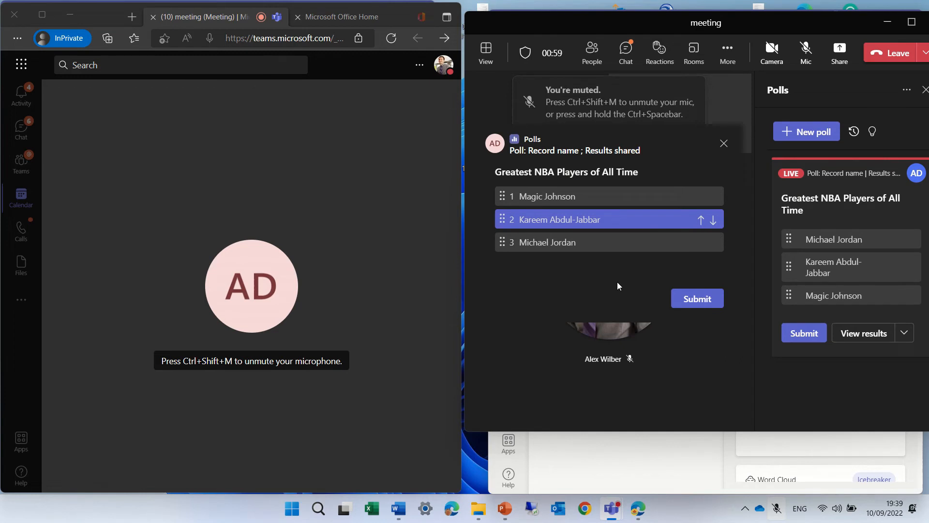
pyautogui.moveTo(697, 298)
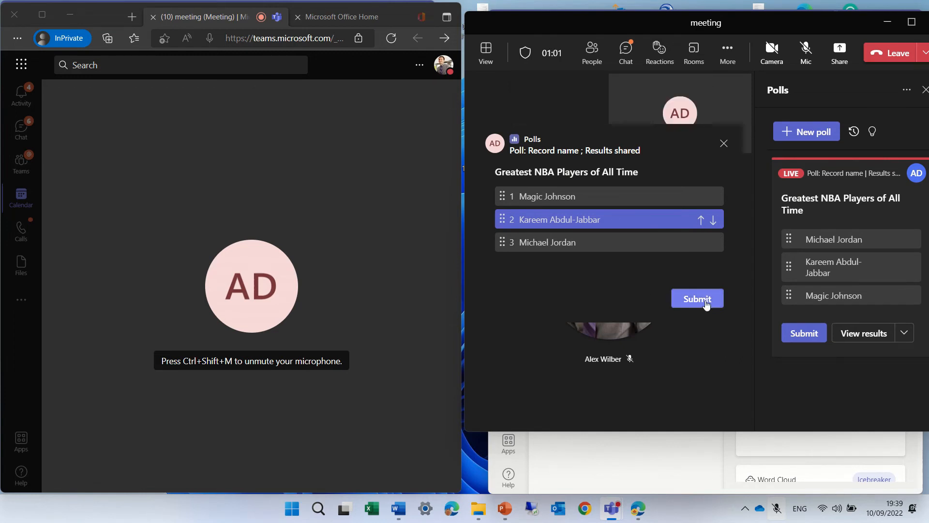
pyautogui.click(697, 298)
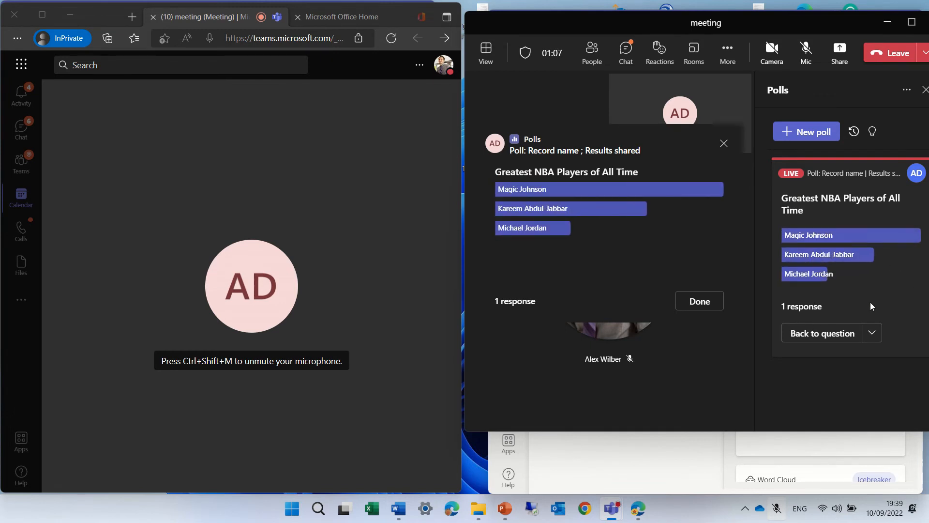
pyautogui.moveTo(252, 157)
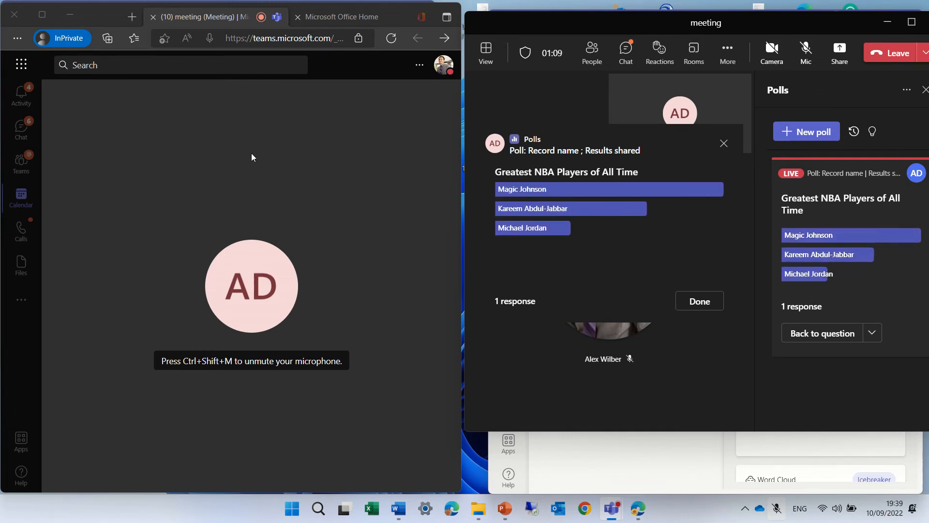
# Step: From the meeting conversation, open the live poll and submit the second participant's ranking with Abdul-Jabbar first
pyautogui.click(287, 398)
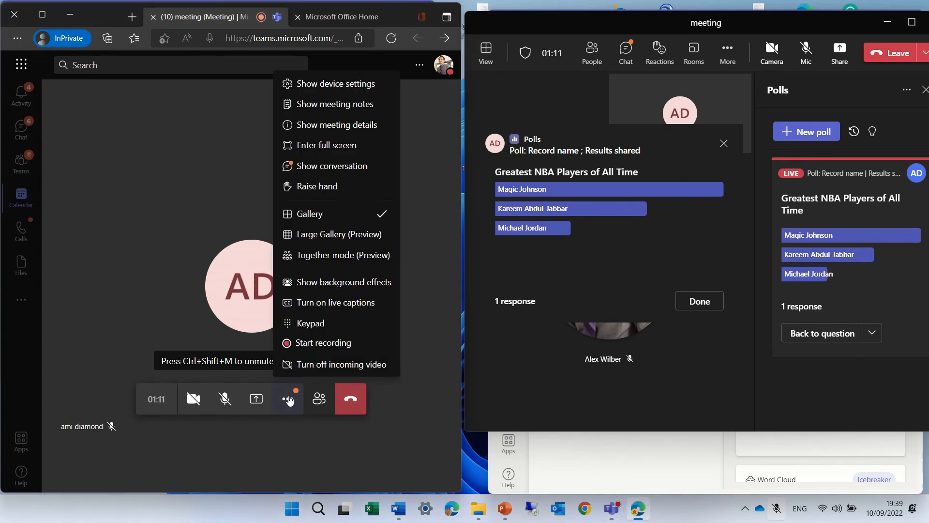
pyautogui.click(333, 165)
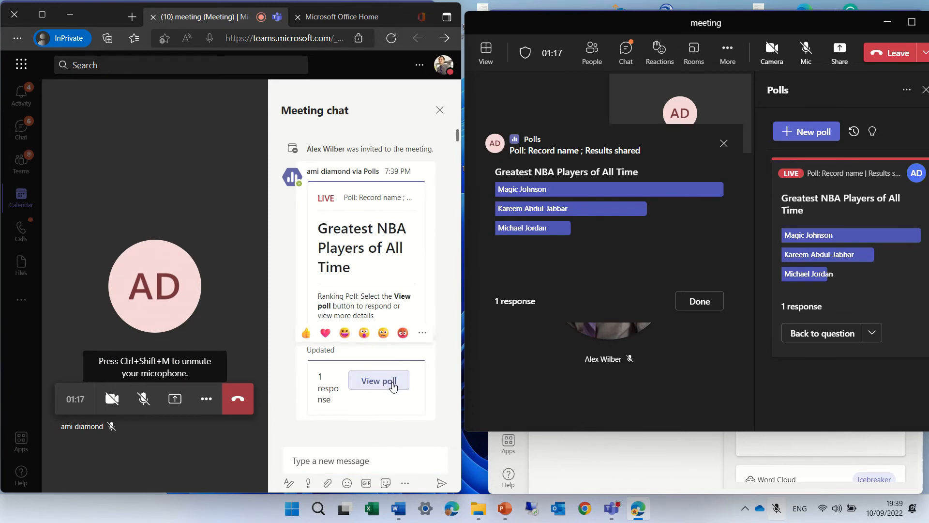
pyautogui.click(379, 380)
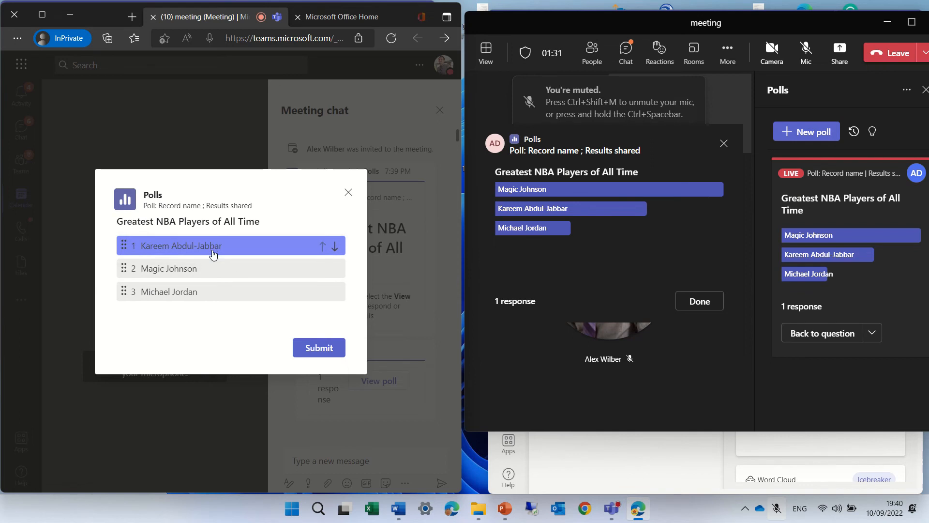
pyautogui.click(319, 348)
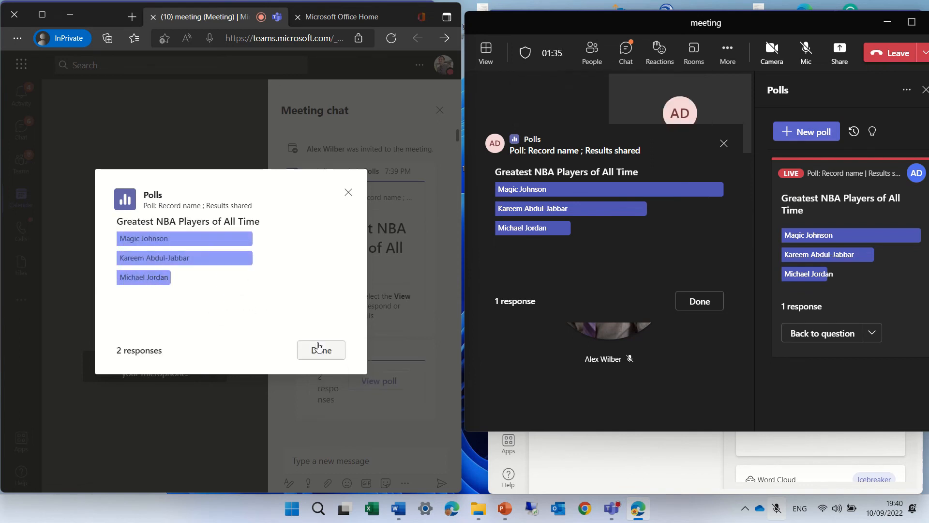
pyautogui.click(321, 349)
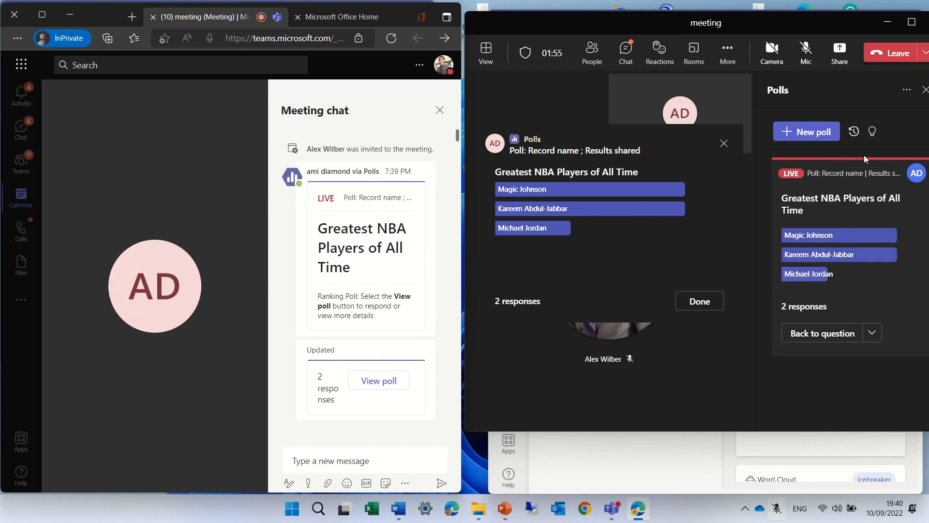
# Step: Open the poll's further options to view response details for both participants
pyautogui.click(907, 89)
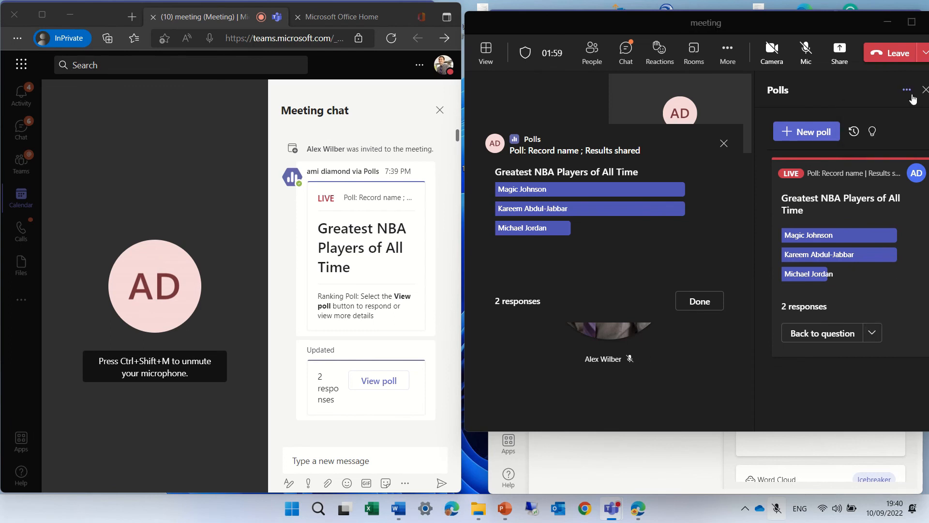
pyautogui.click(873, 332)
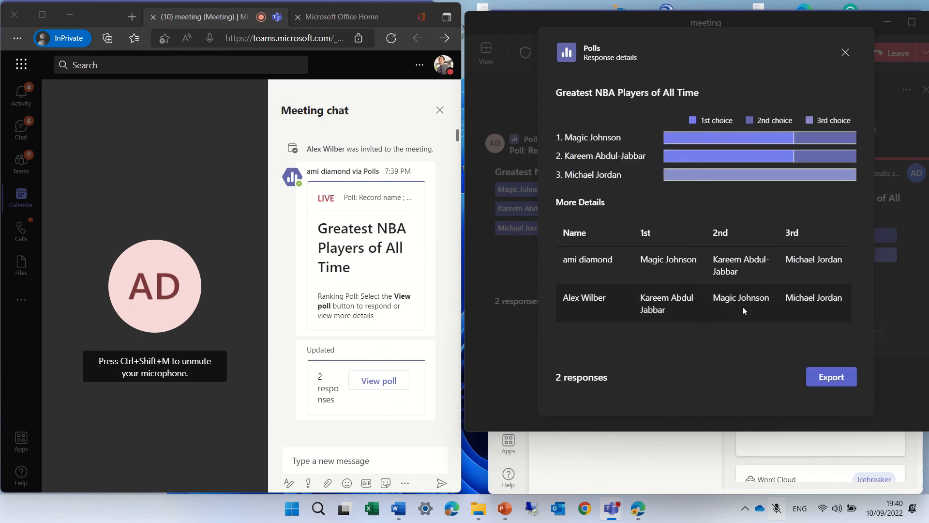
pyautogui.moveTo(849, 311)
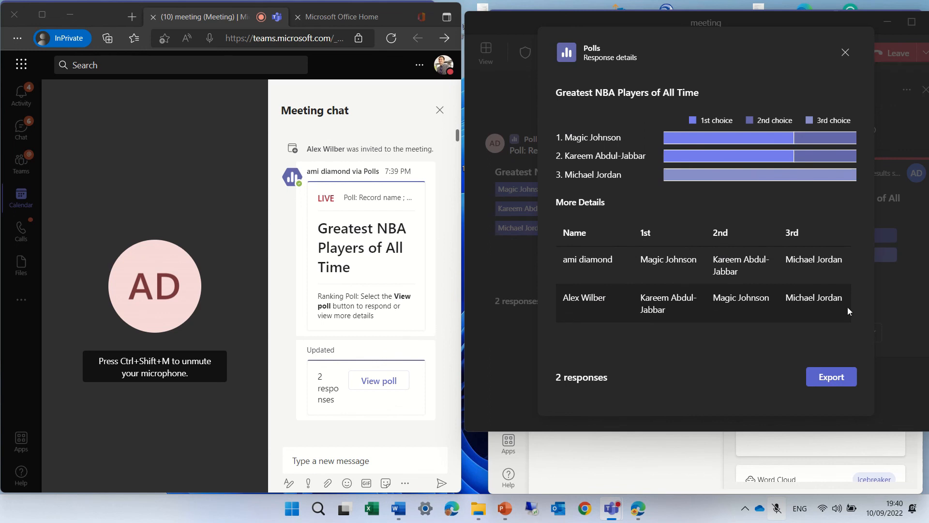
pyautogui.moveTo(838, 341)
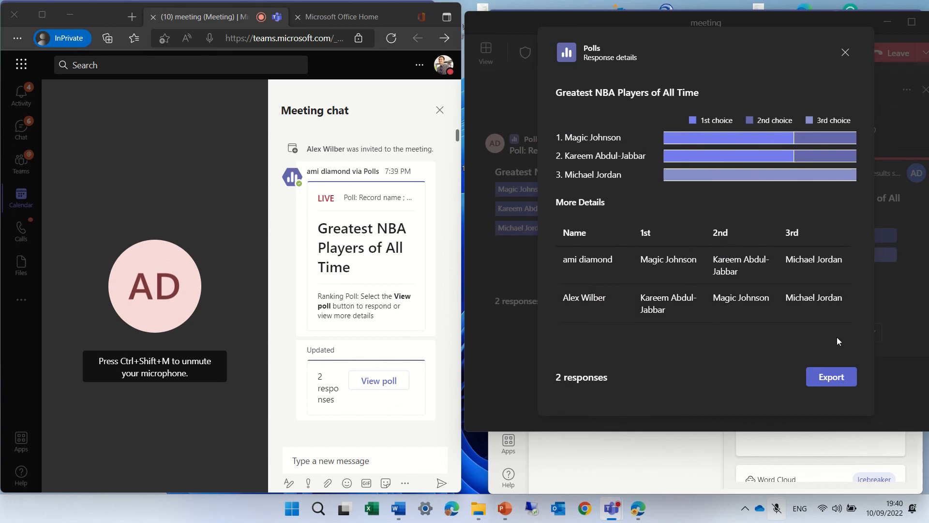
pyautogui.moveTo(831, 376)
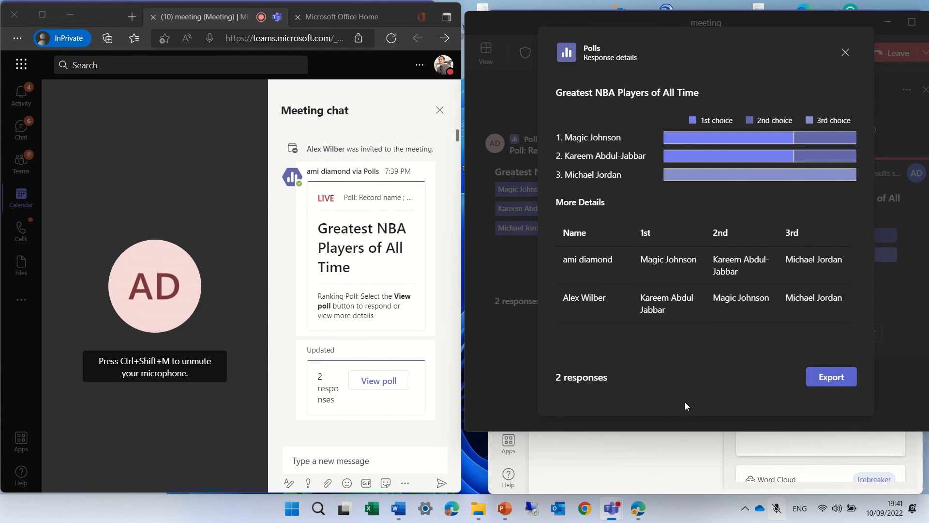
pyautogui.moveTo(647, 392)
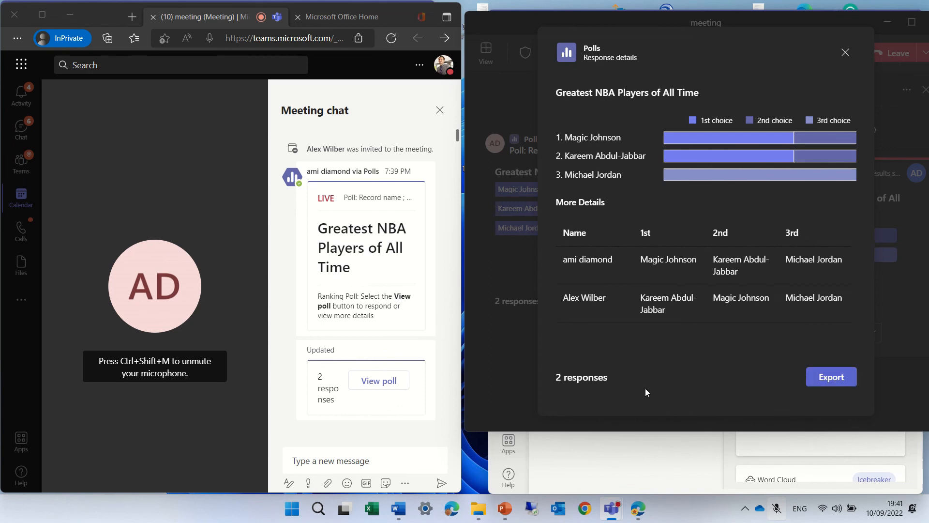